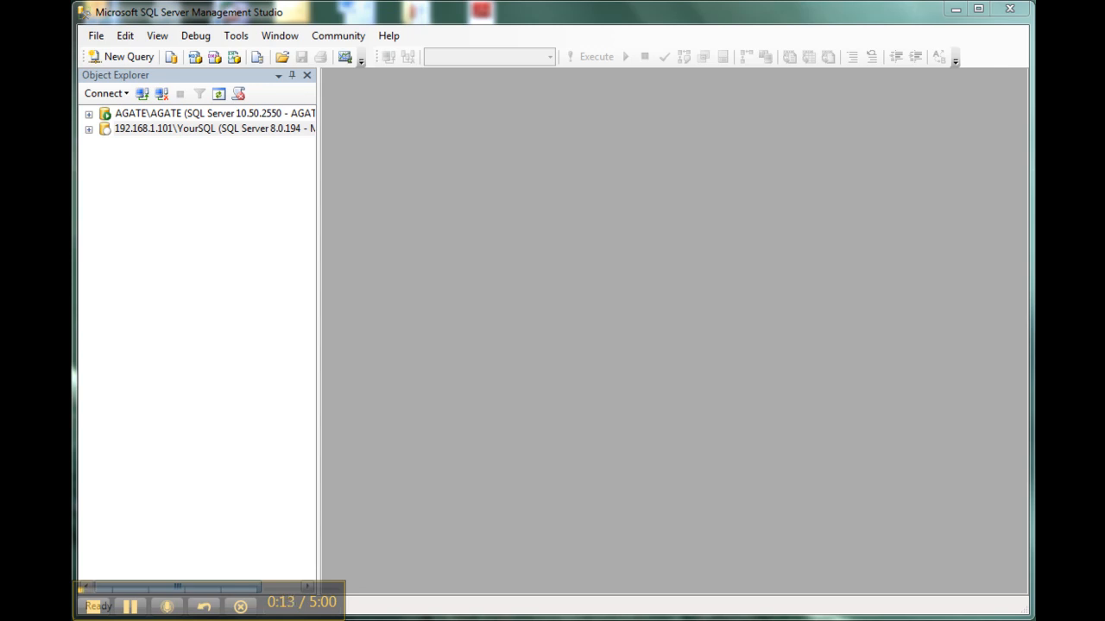
mouse_move(123, 138)
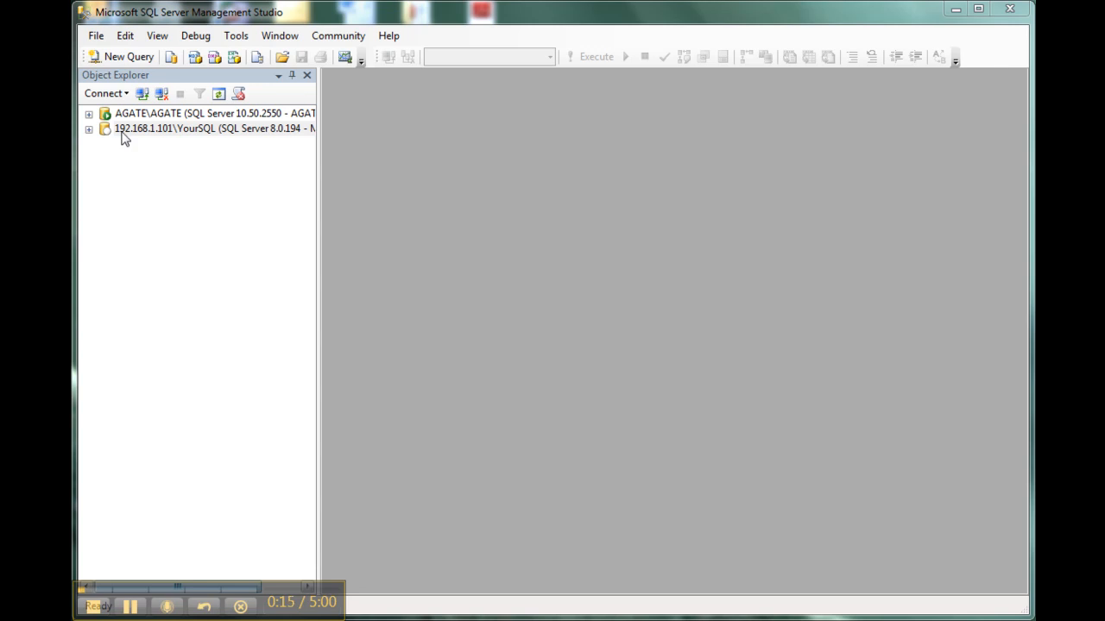
mouse_move(133, 161)
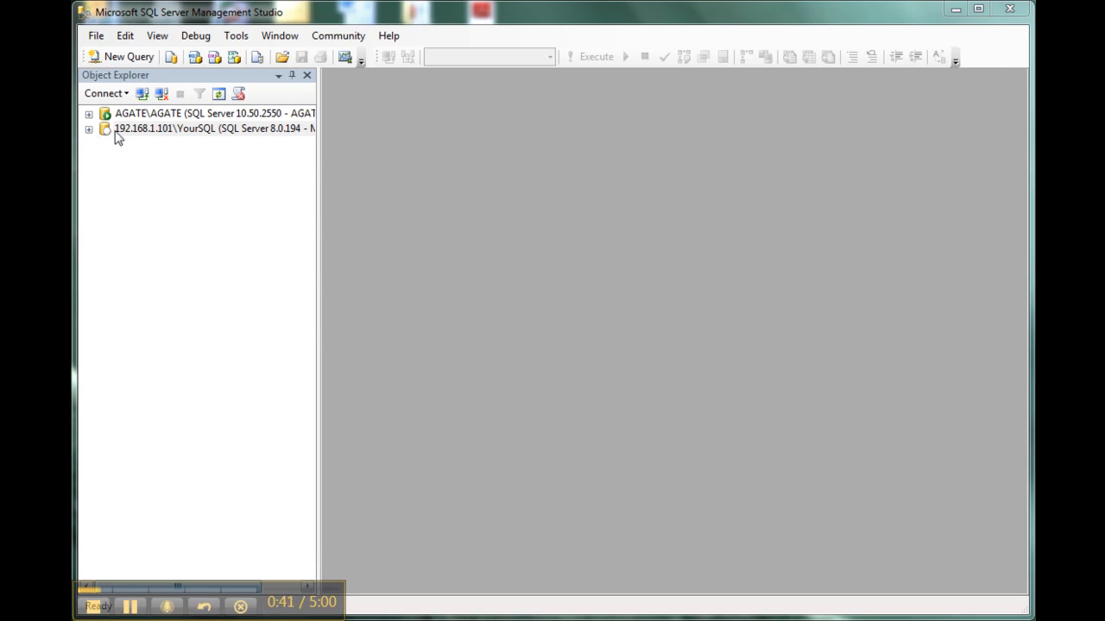
mouse_move(143, 139)
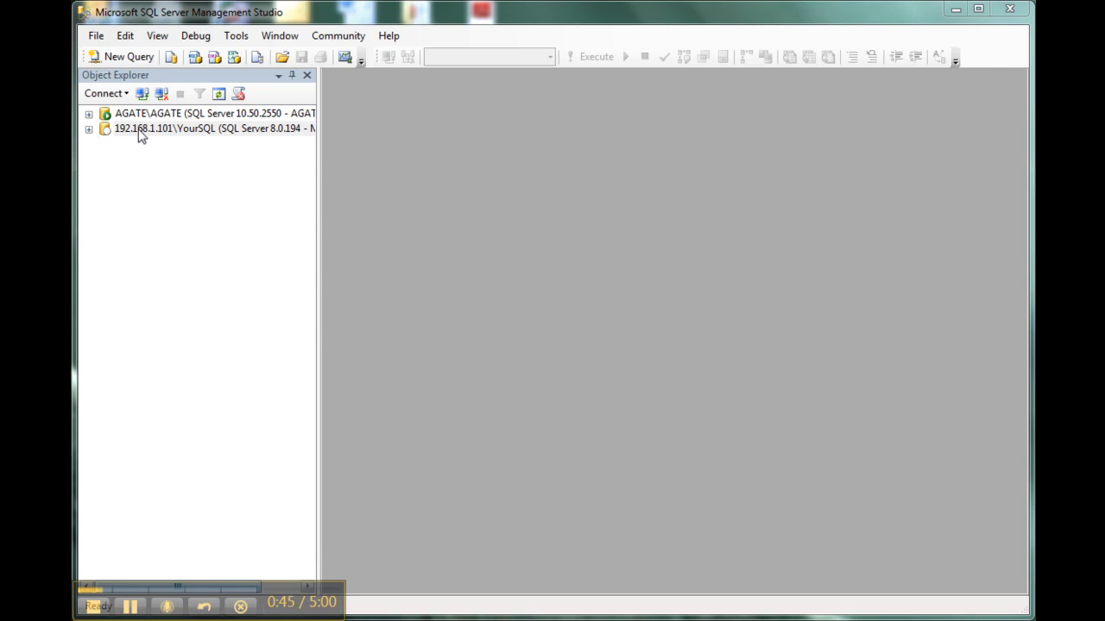
Step: Expand YourSQL > SQL Server Agent > Jobs and select the Restore All Databases job
left_click(199, 127)
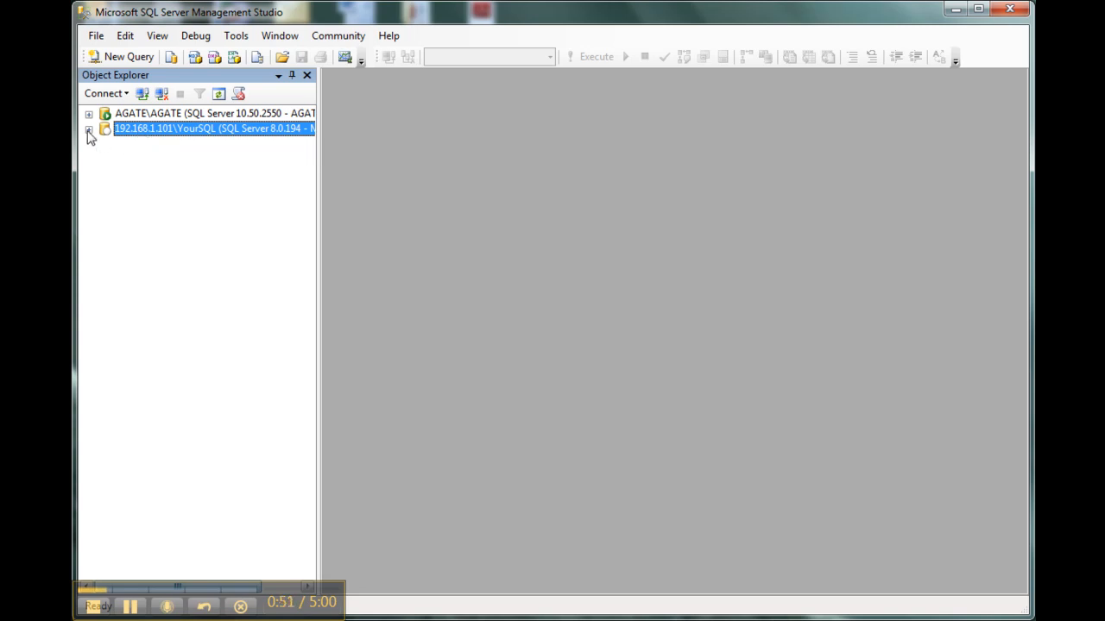
left_click(89, 128)
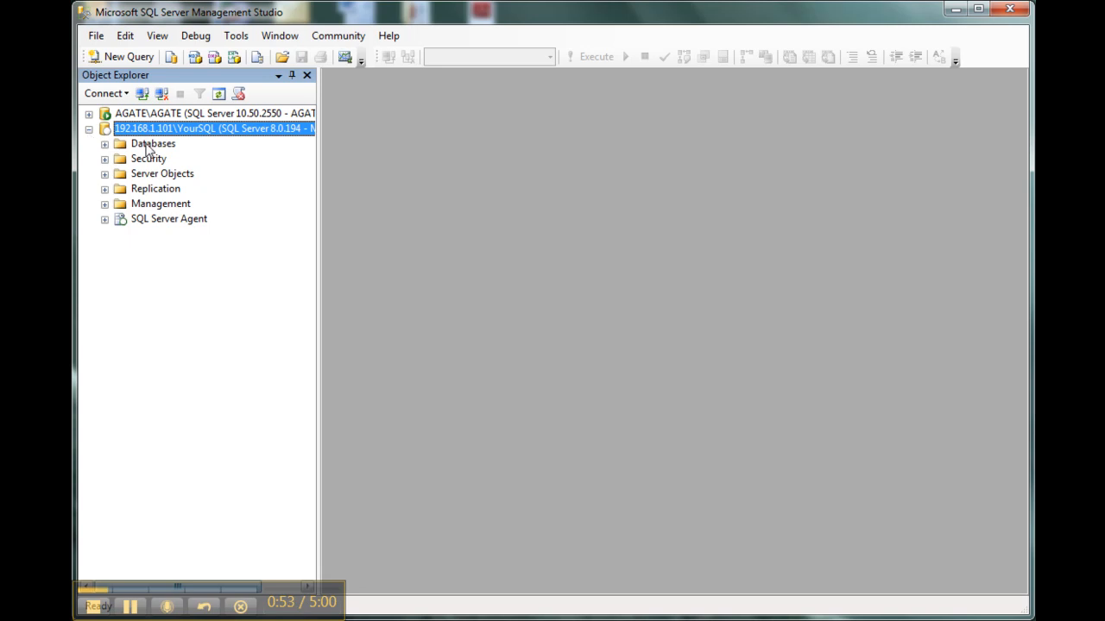
left_click(168, 219)
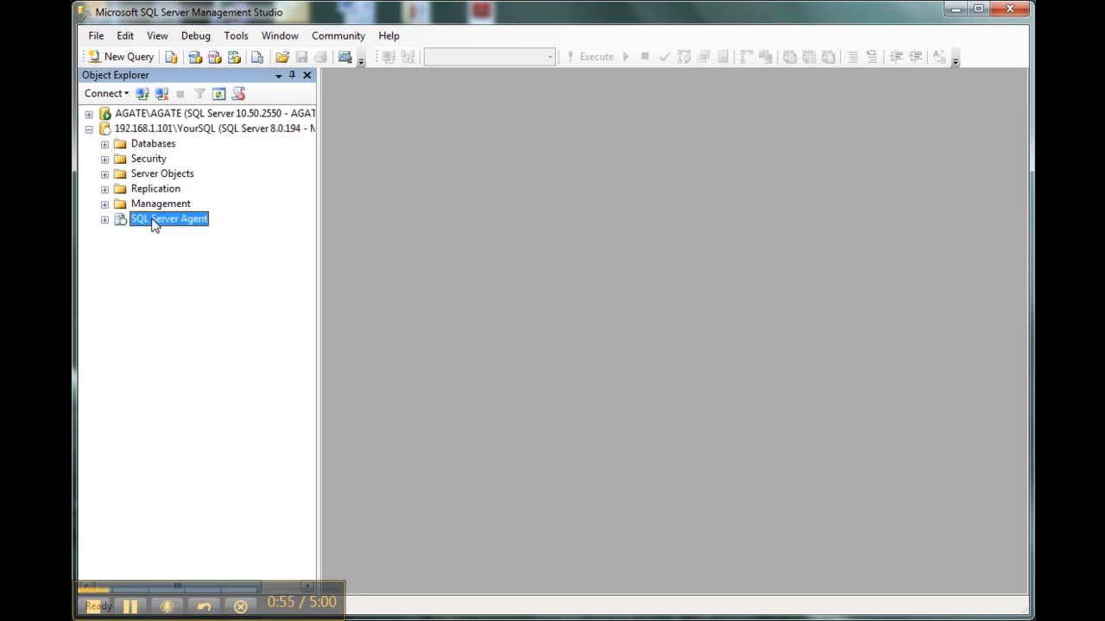
left_click(104, 218)
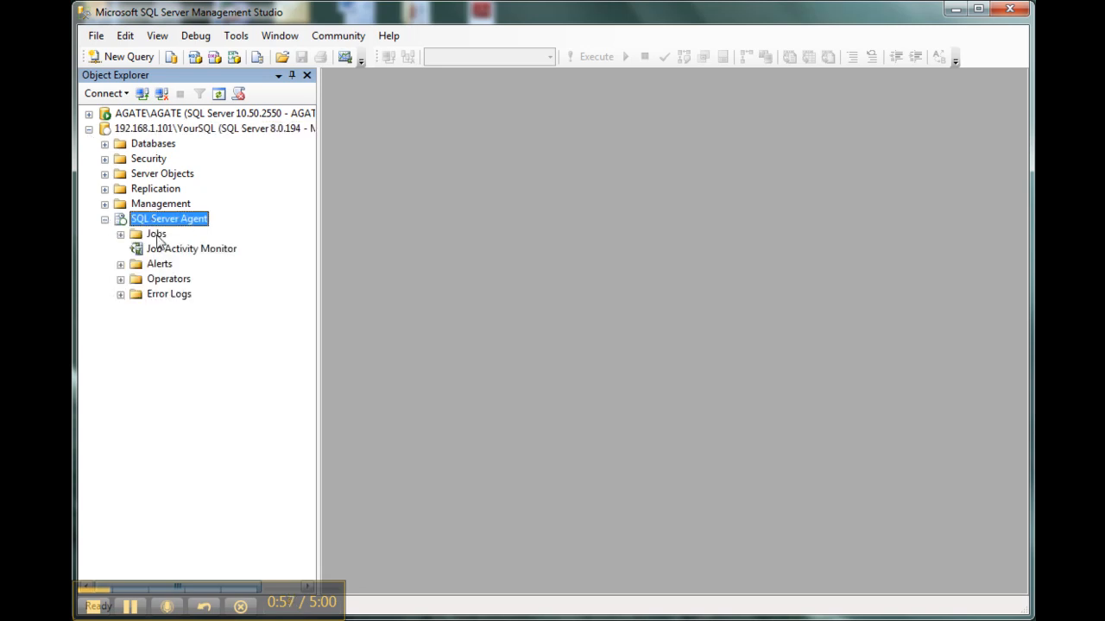
left_click(120, 233)
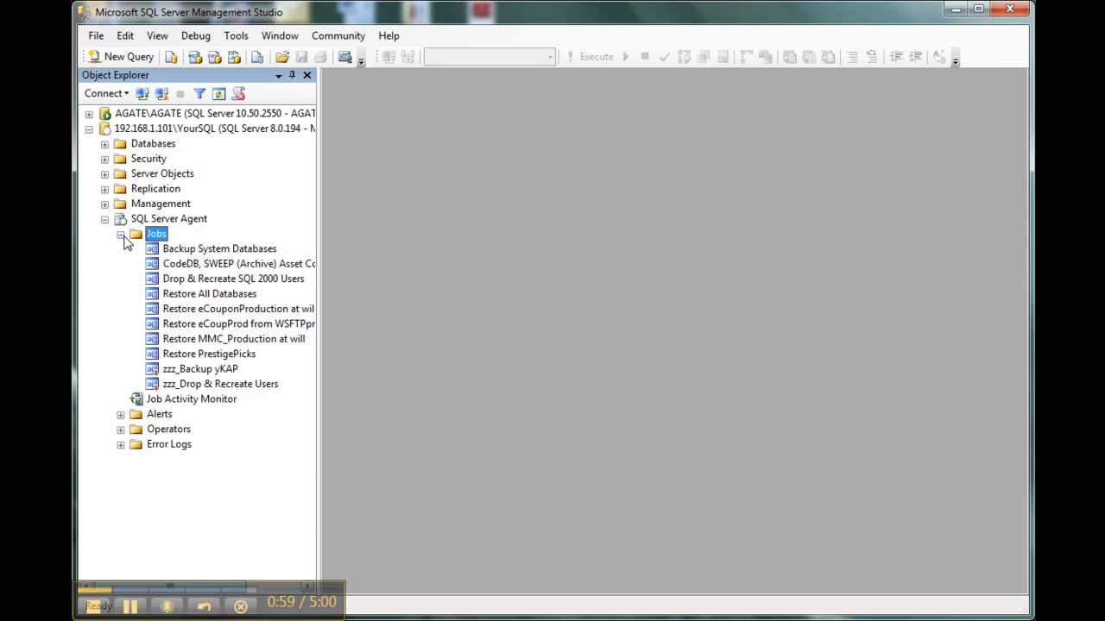
left_click(209, 294)
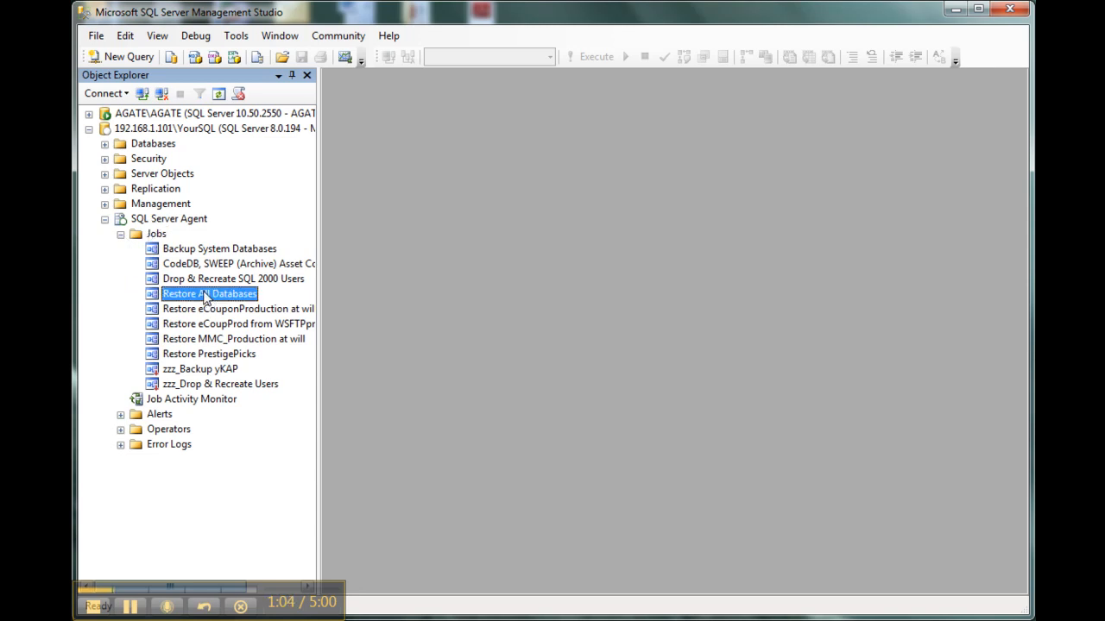
Step: Open View History for the Restore All Databases job
right_click(208, 293)
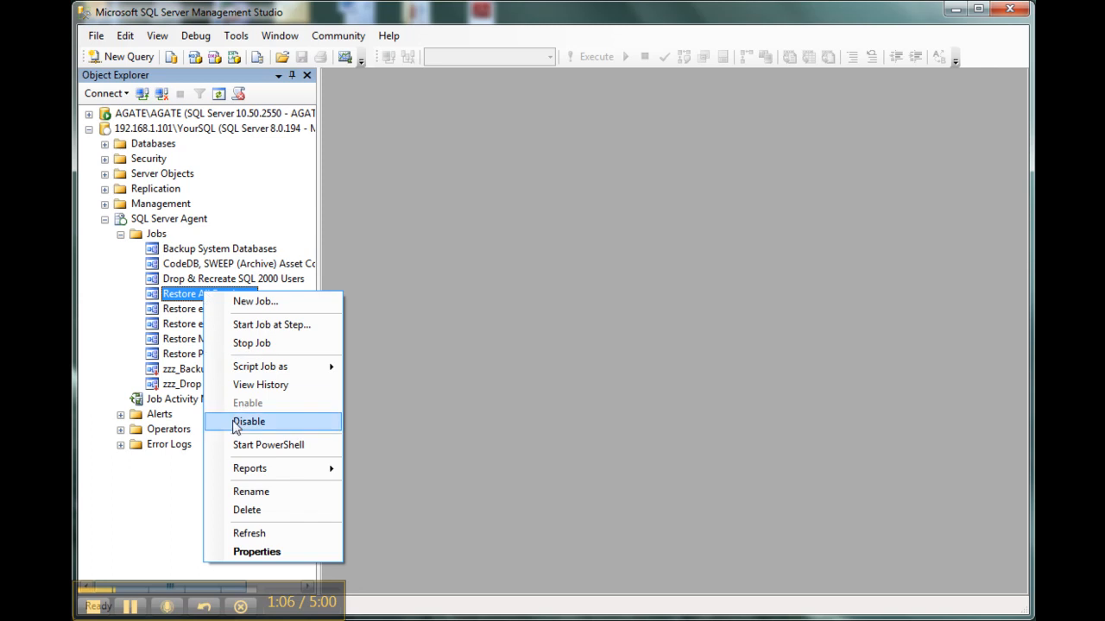
left_click(248, 422)
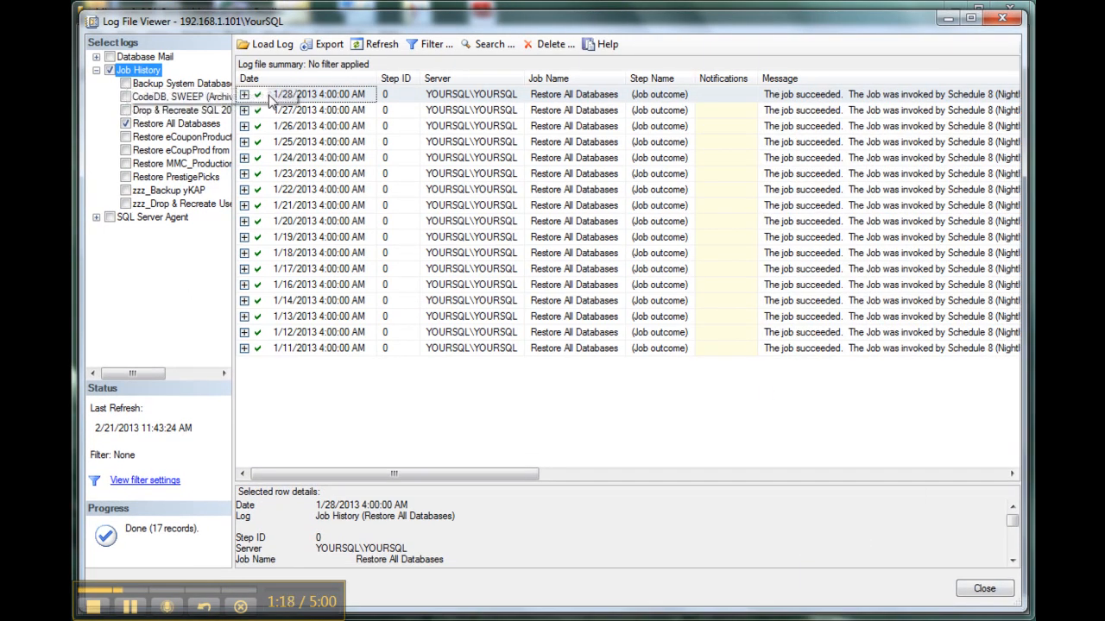
mouse_move(289, 316)
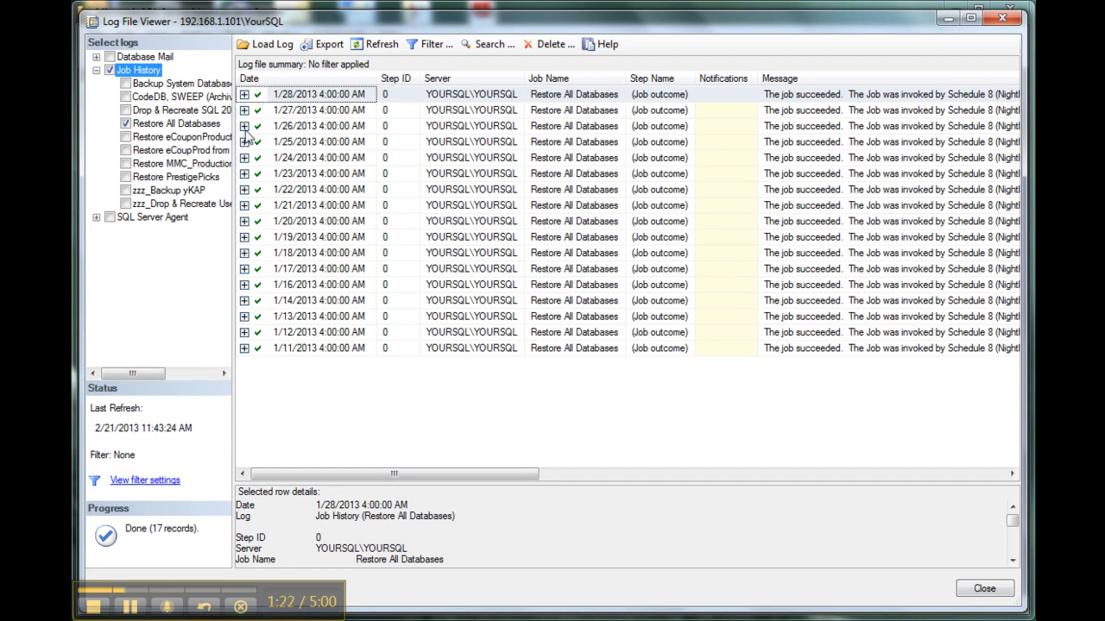
Step: Expand the 1/28/2013 4:00:00 AM run in Log File Viewer to show its steps
left_click(248, 93)
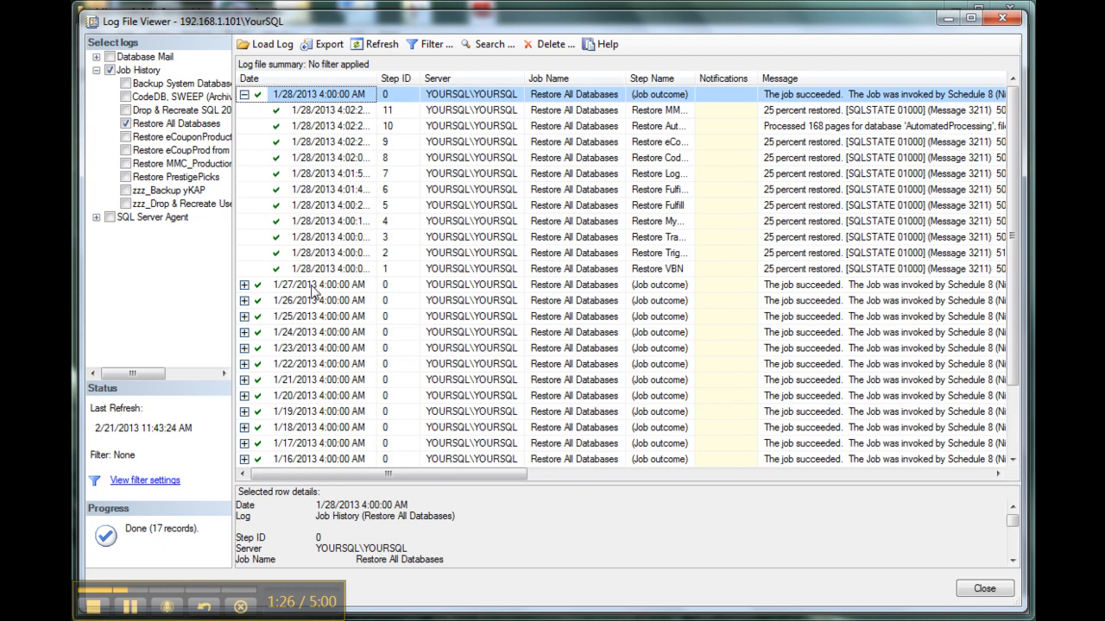
mouse_move(311, 269)
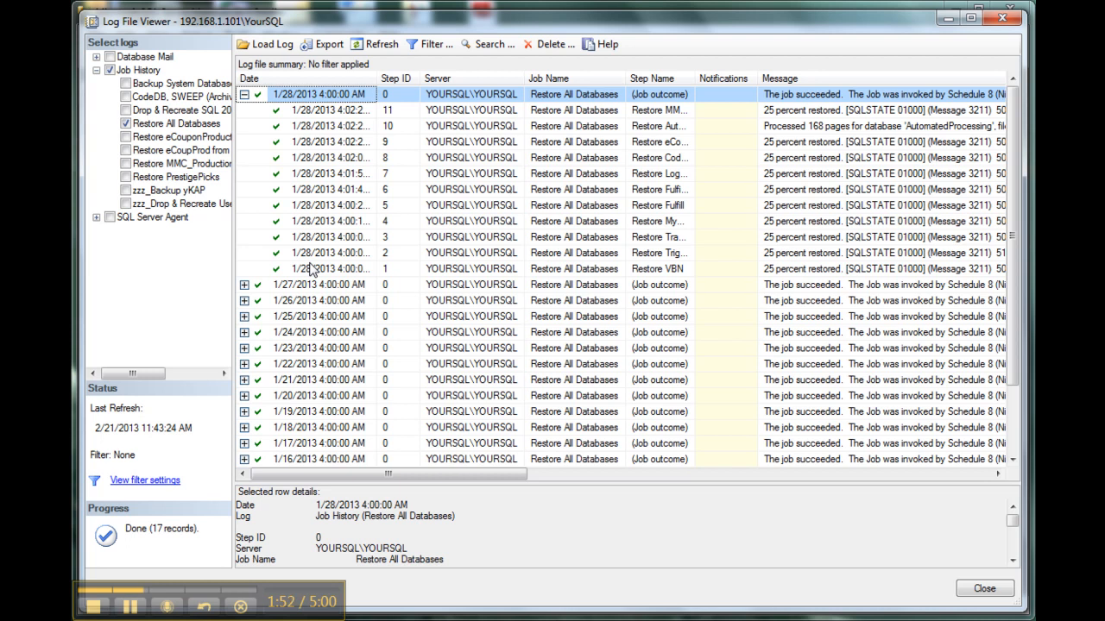
mouse_move(537, 197)
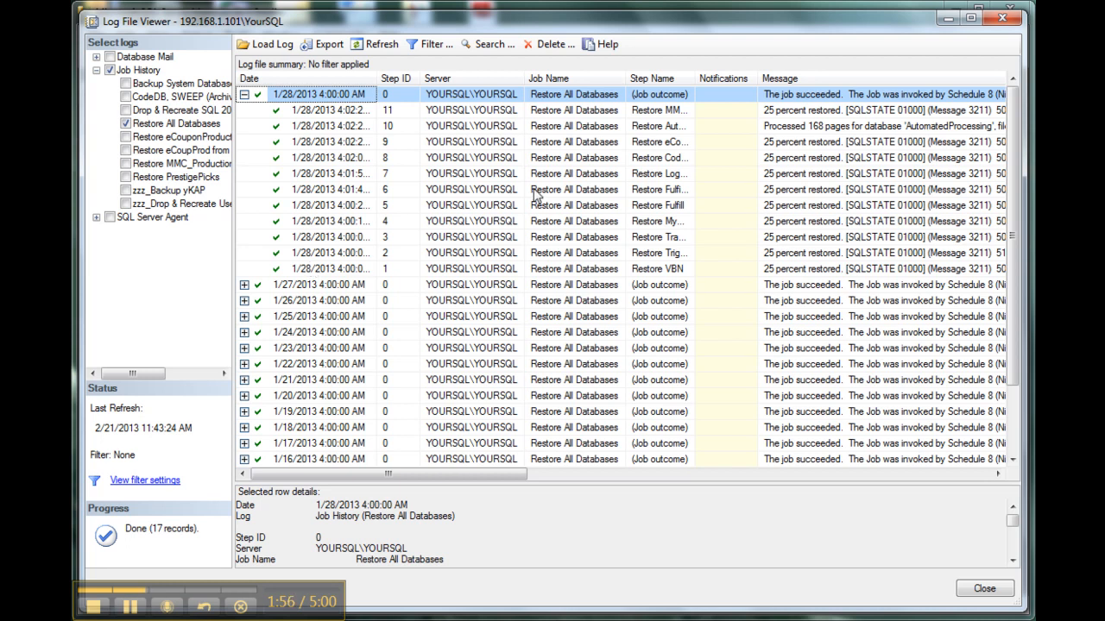
mouse_move(310, 336)
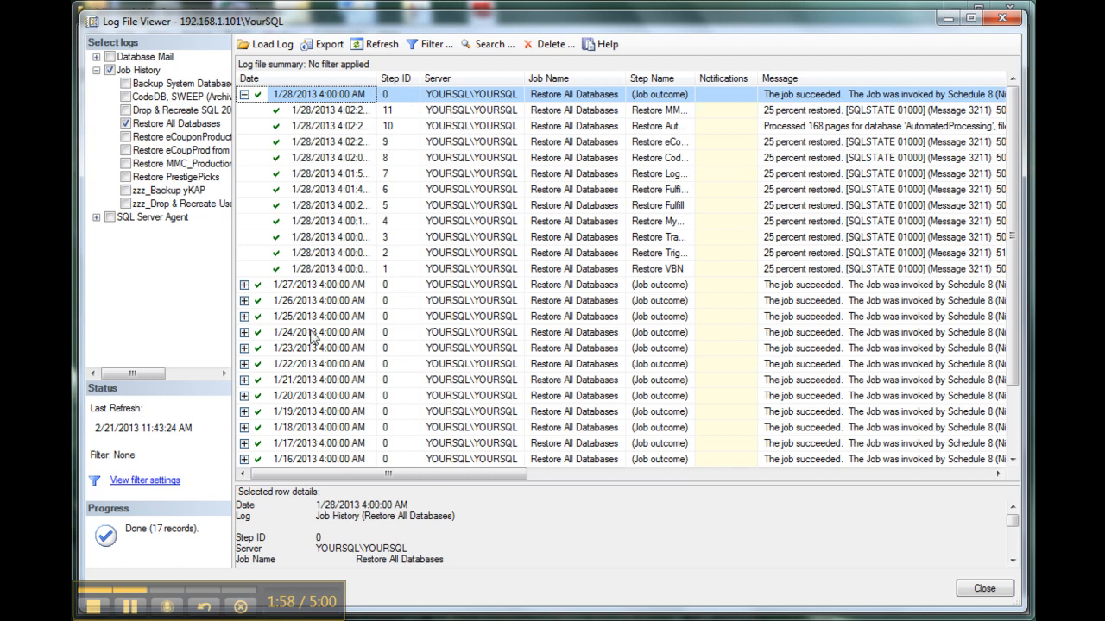